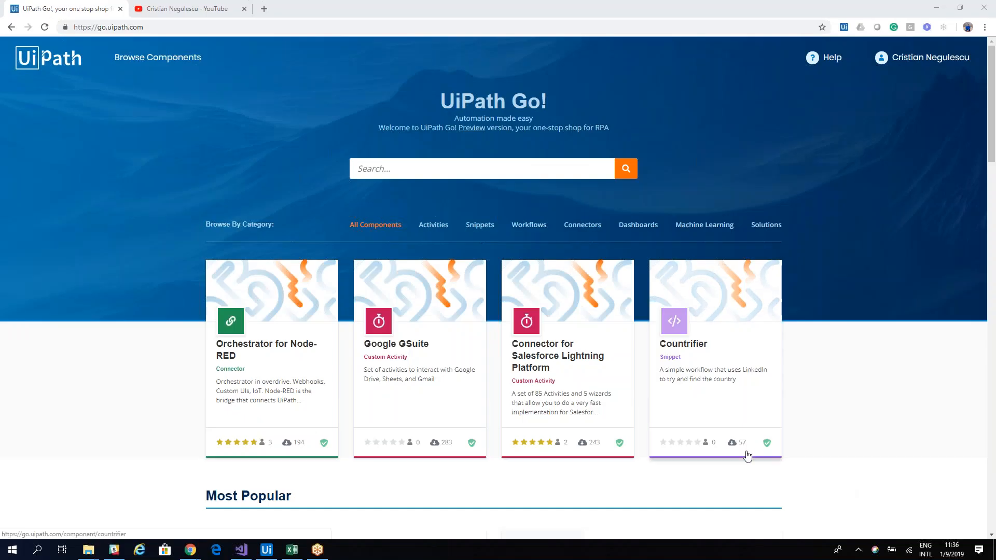
pyautogui.moveTo(607, 422)
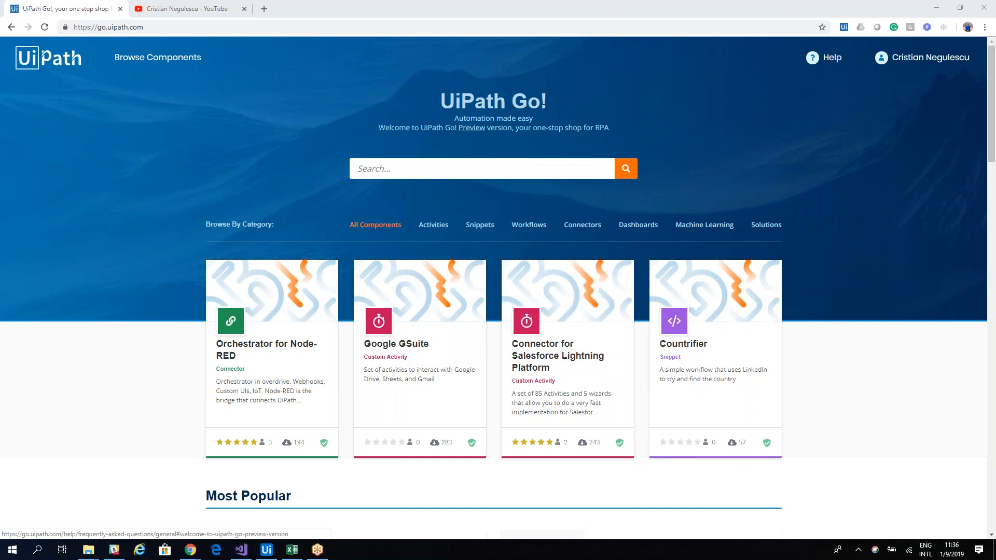
pyautogui.moveTo(573, 361)
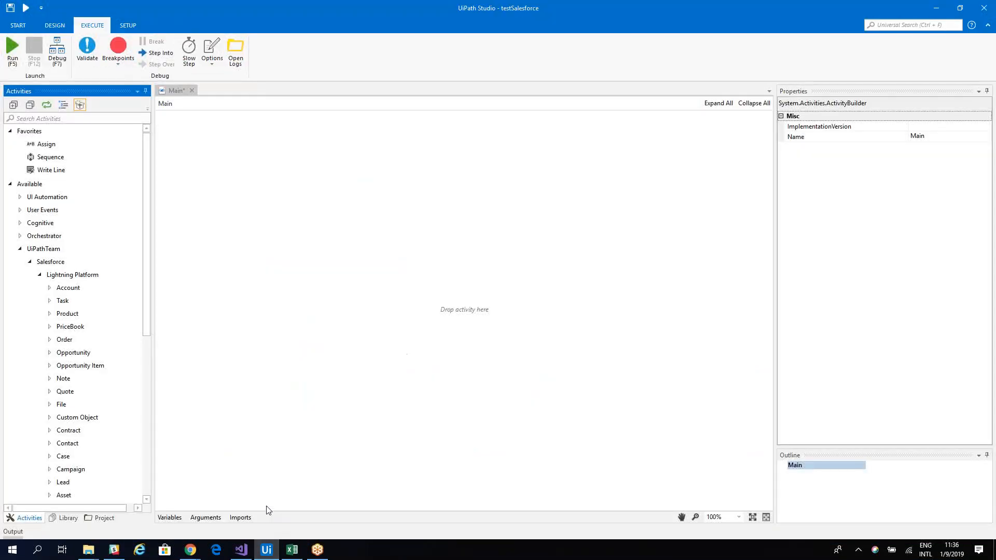
pyautogui.moveTo(69, 274)
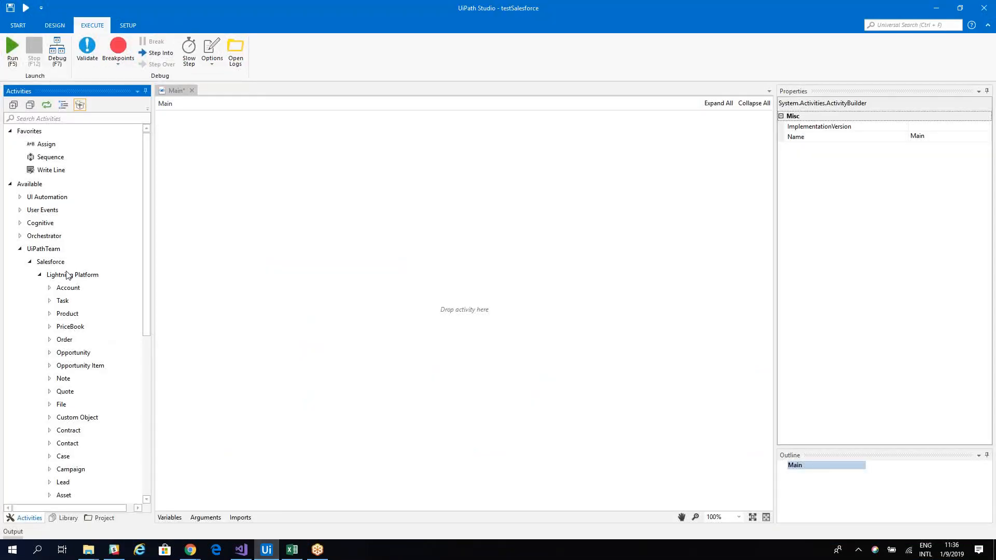
# Add a Salesforce Application Scope from Lightning Platform and drop a Wizard activity into its Do block
pyautogui.click(51, 262)
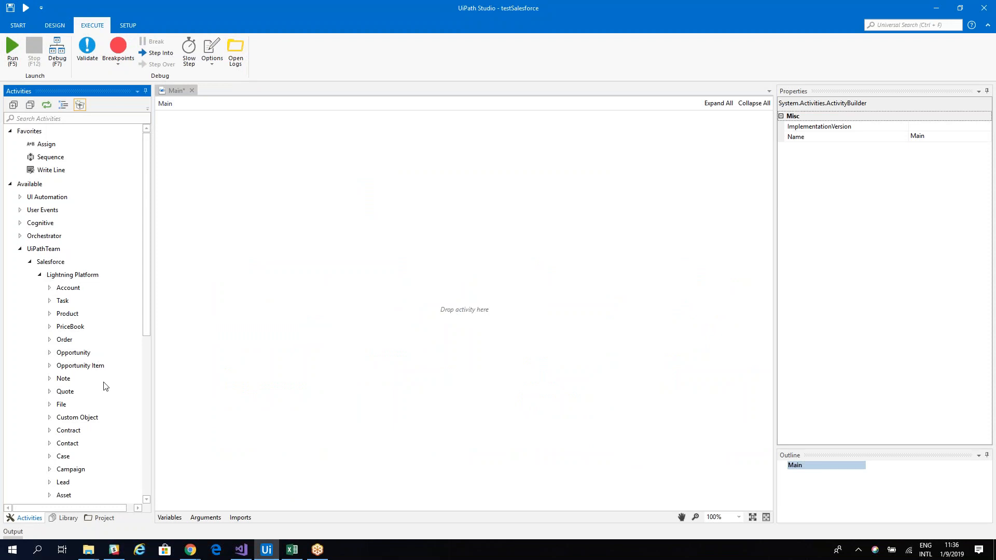
pyautogui.scroll(-3)
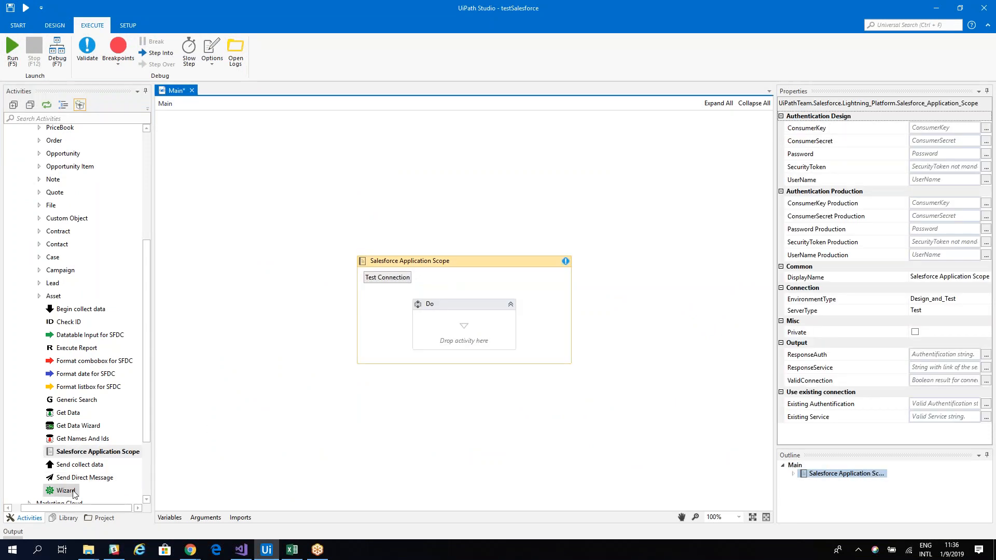
pyautogui.moveTo(64, 489); pyautogui.dragTo(464, 323)
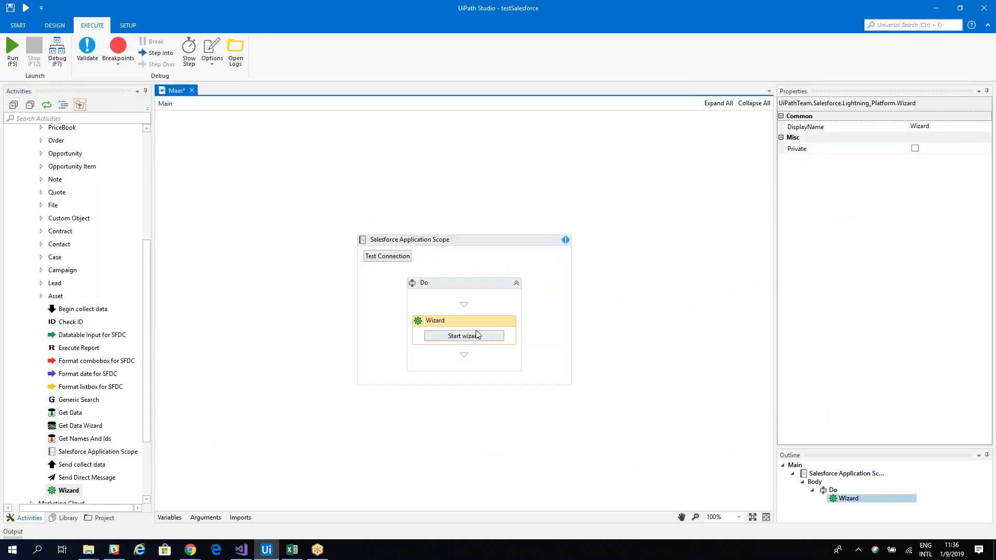
# Start the Salesforce wizard and load TestContacts.xlsx as the model file
pyautogui.click(463, 336)
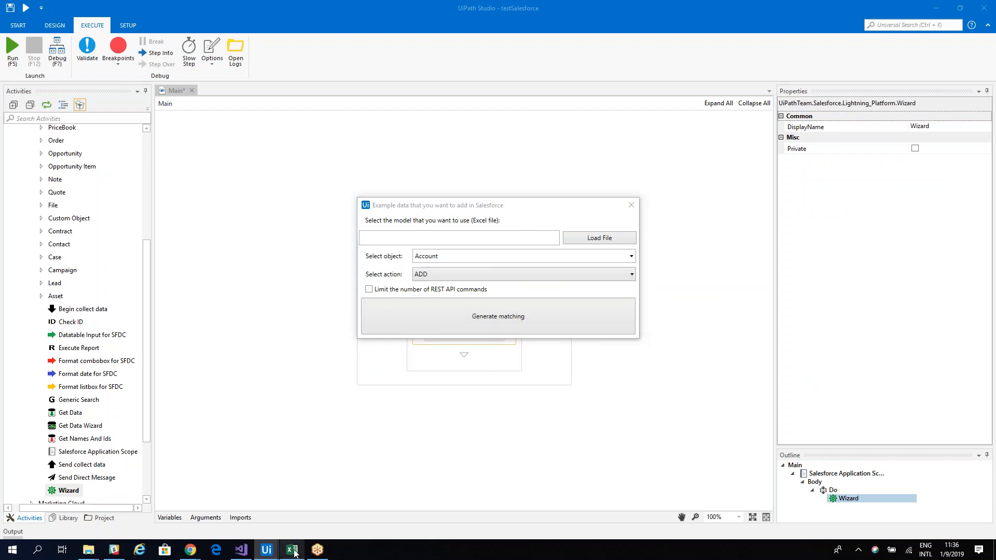
pyautogui.click(291, 550)
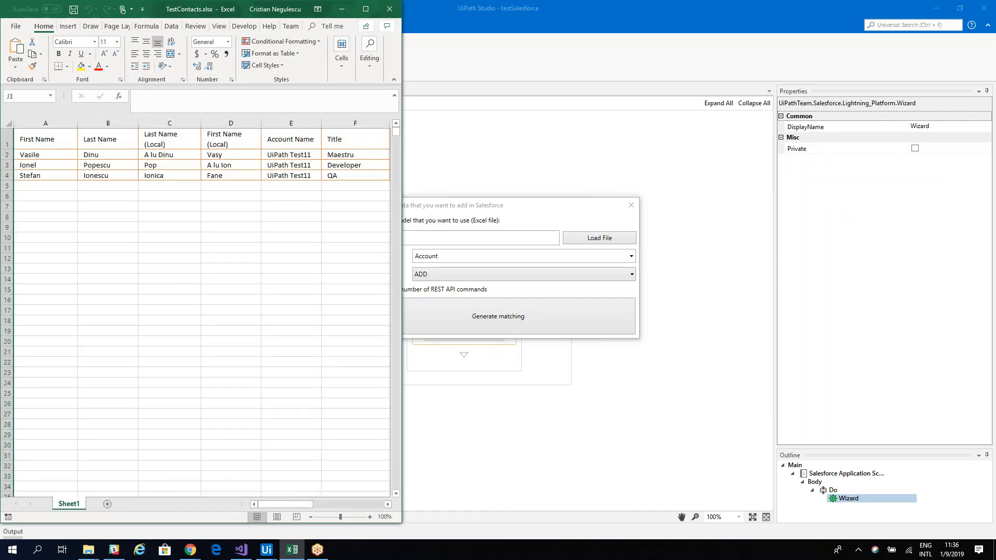
pyautogui.click(598, 238)
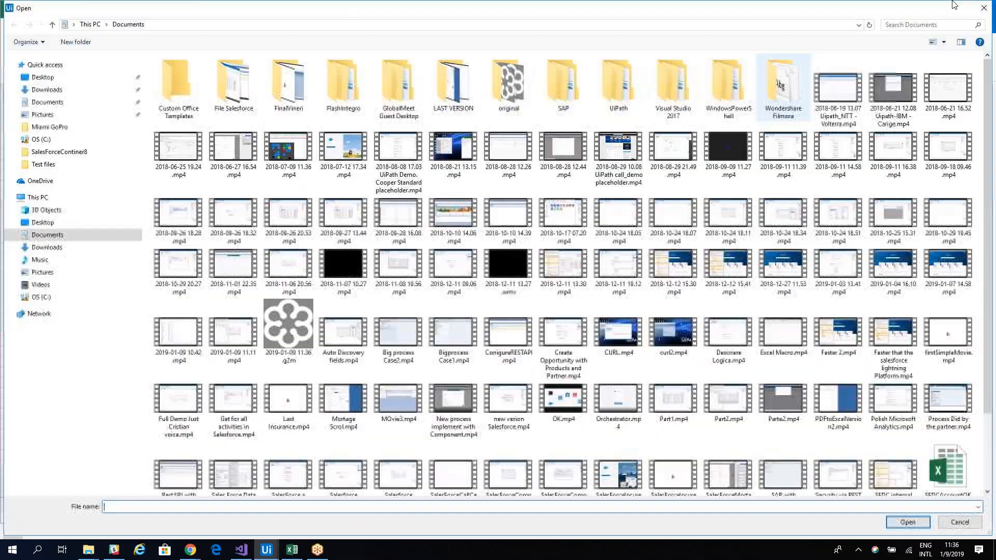
pyautogui.scroll(-3)
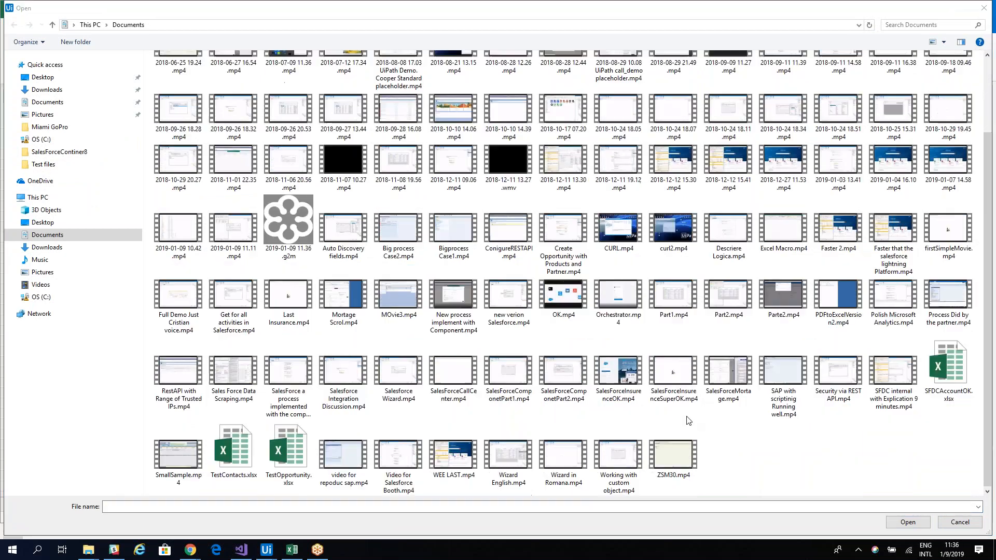
pyautogui.click(907, 521)
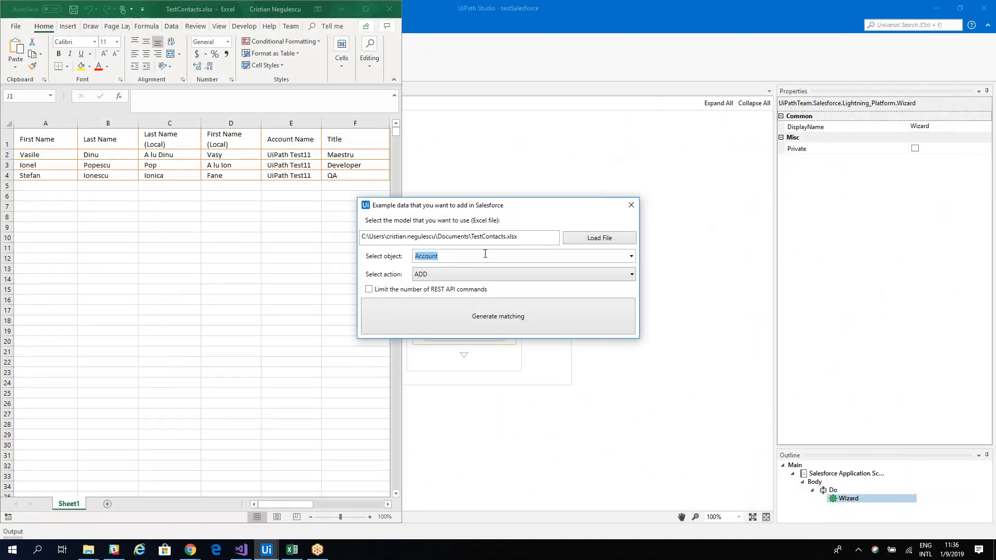
# Choose the Contact object with the ADD or UPDATE action and generate the matching
pyautogui.click(521, 255)
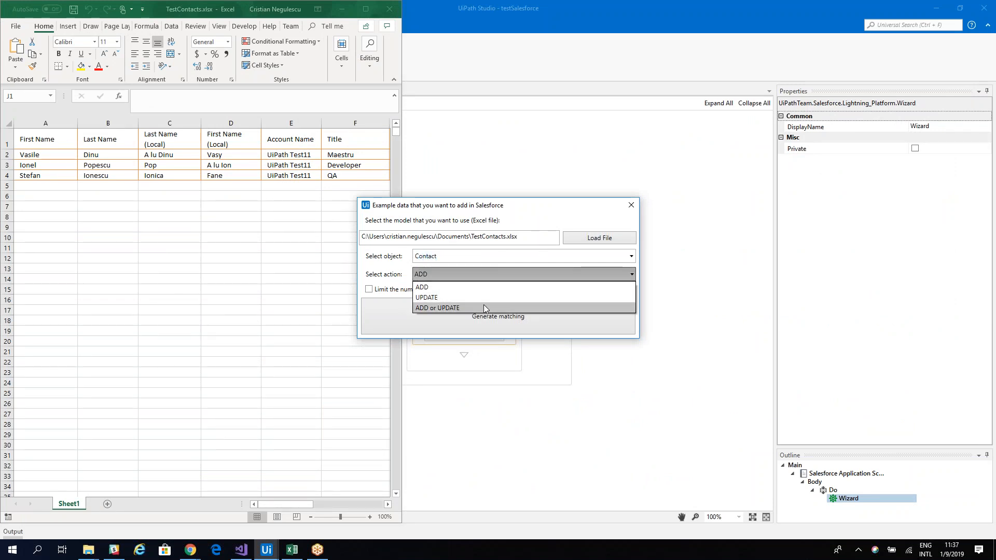
pyautogui.click(436, 307)
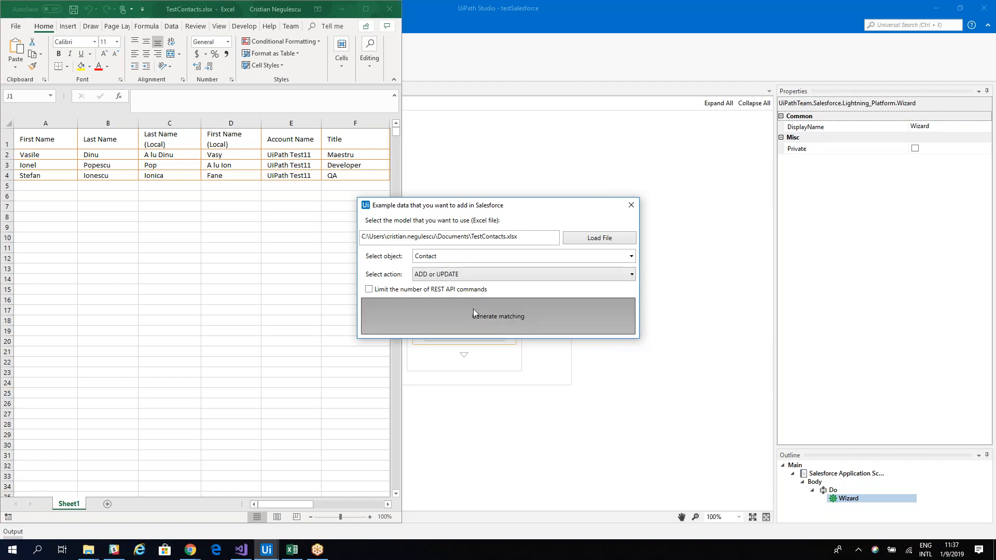
pyautogui.click(498, 316)
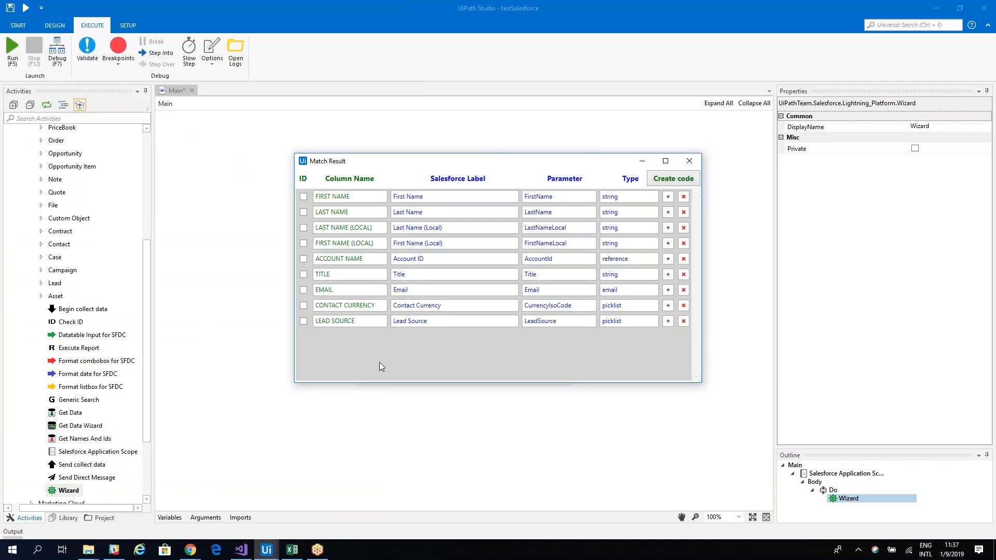
pyautogui.moveTo(599, 420)
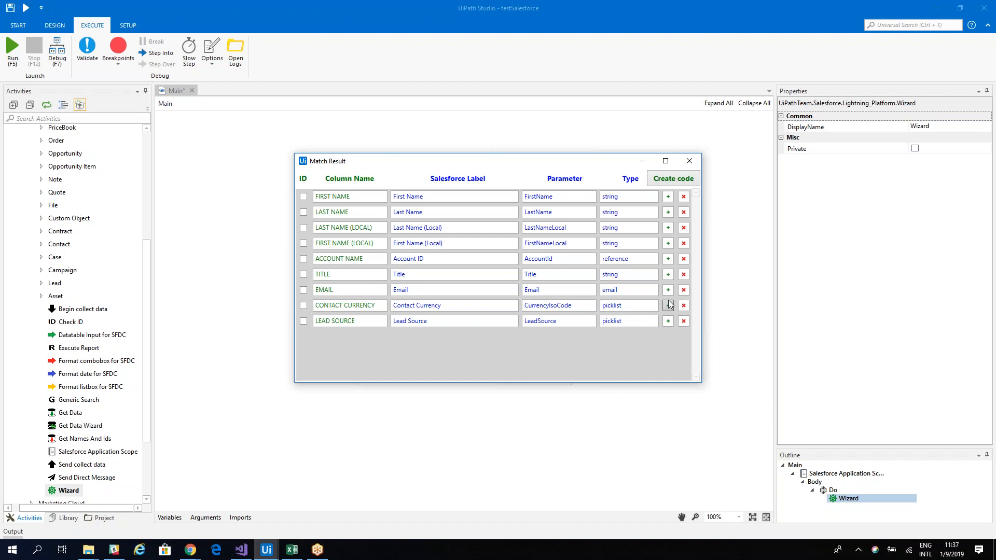
# Pick Email as the update-decision field and generate the add-or-update code
pyautogui.click(667, 305)
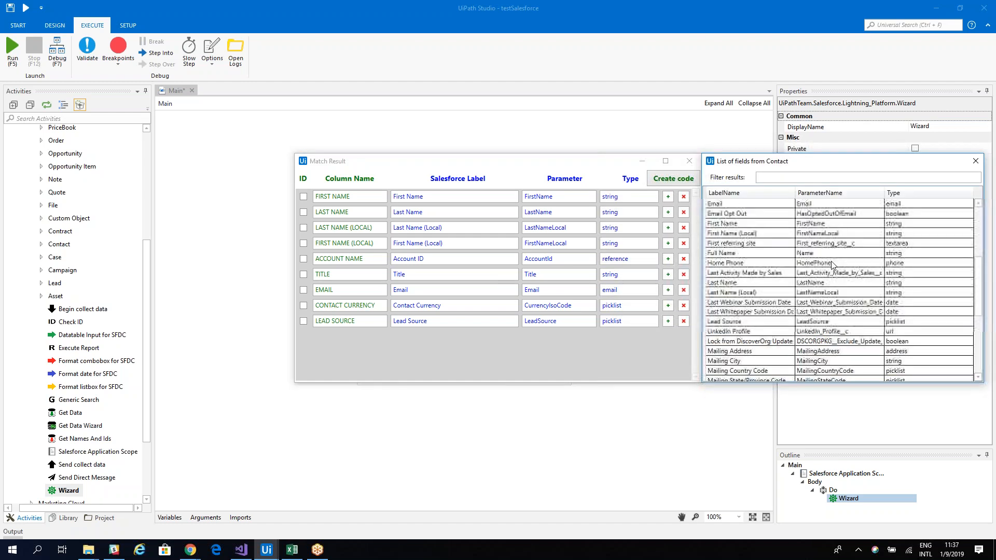
pyautogui.scroll(-3)
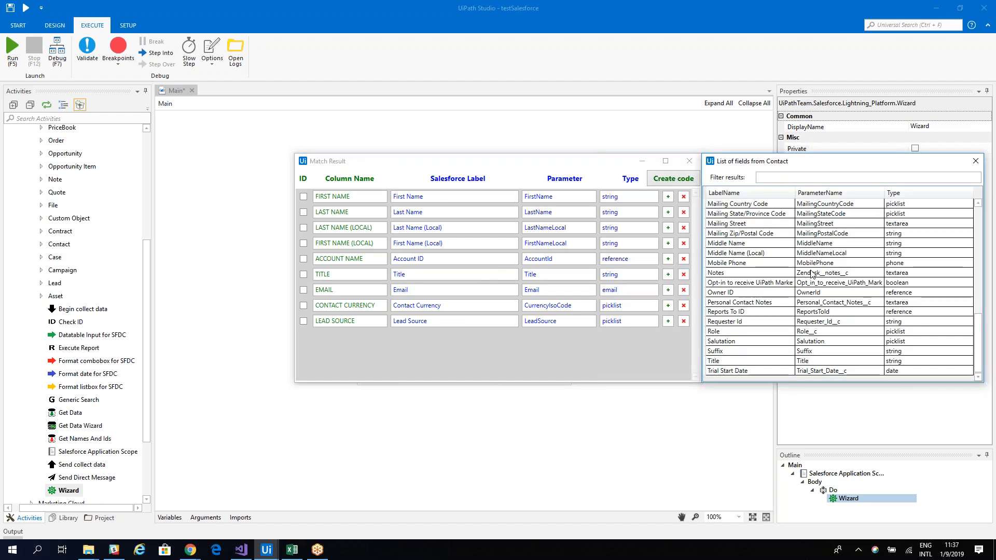
pyautogui.moveTo(650, 288)
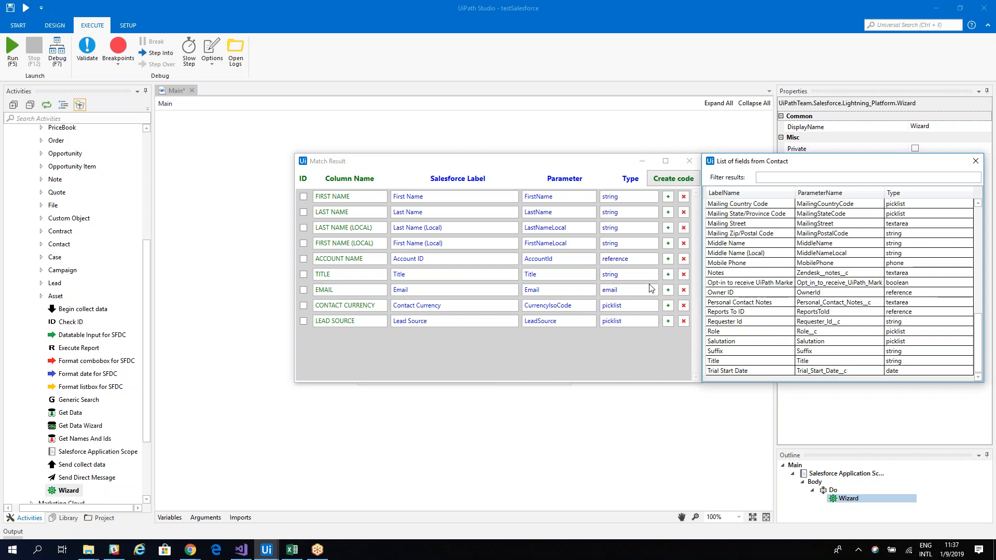
pyautogui.moveTo(975, 161)
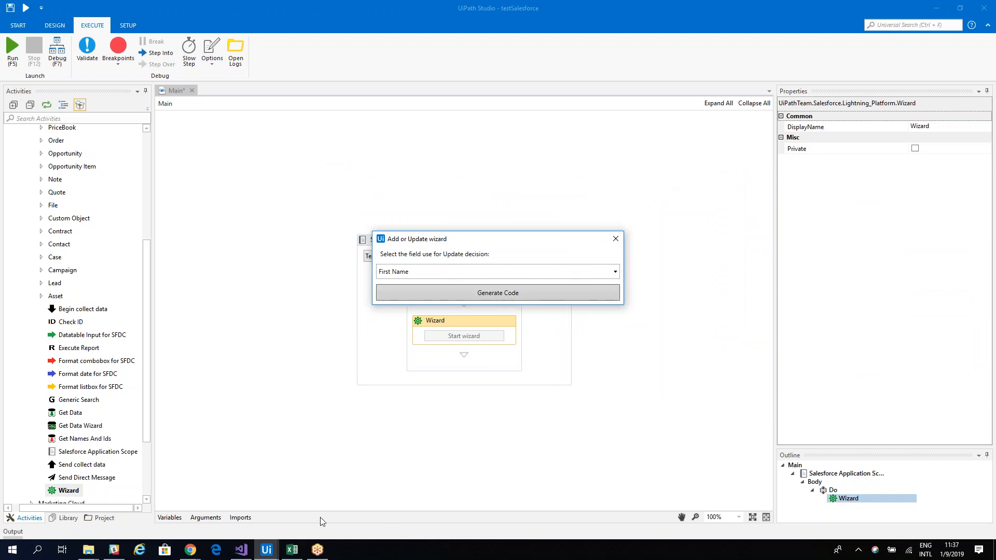
pyautogui.click(612, 271)
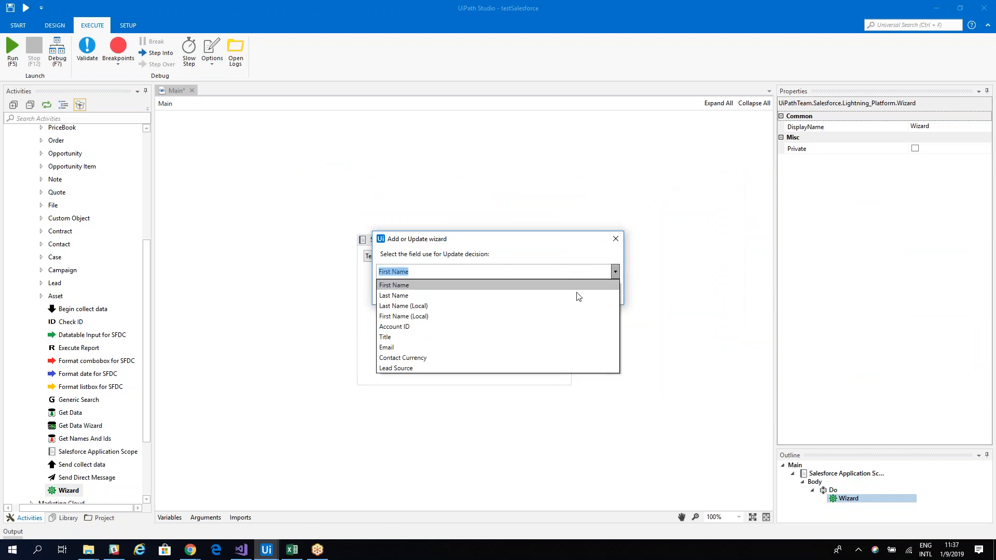
pyautogui.click(386, 348)
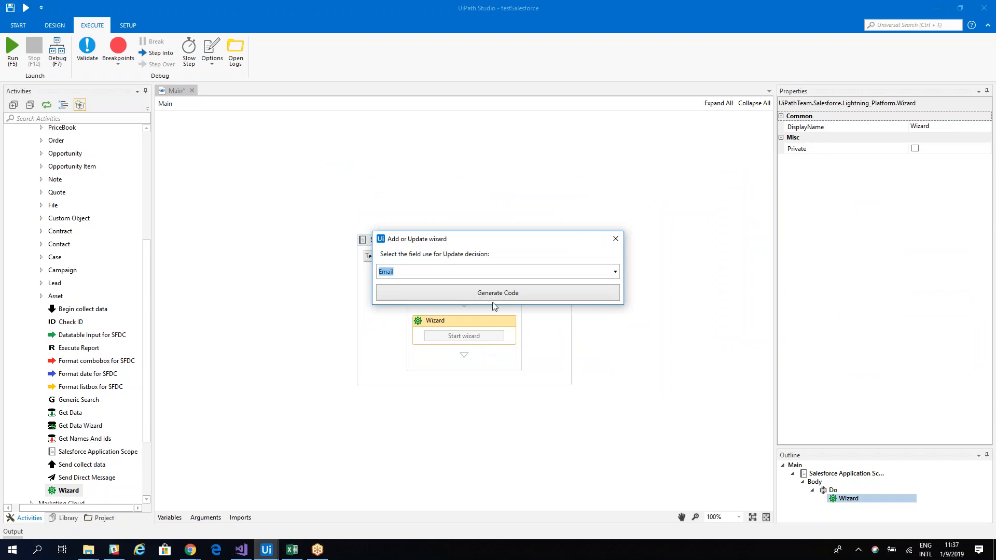
pyautogui.click(498, 292)
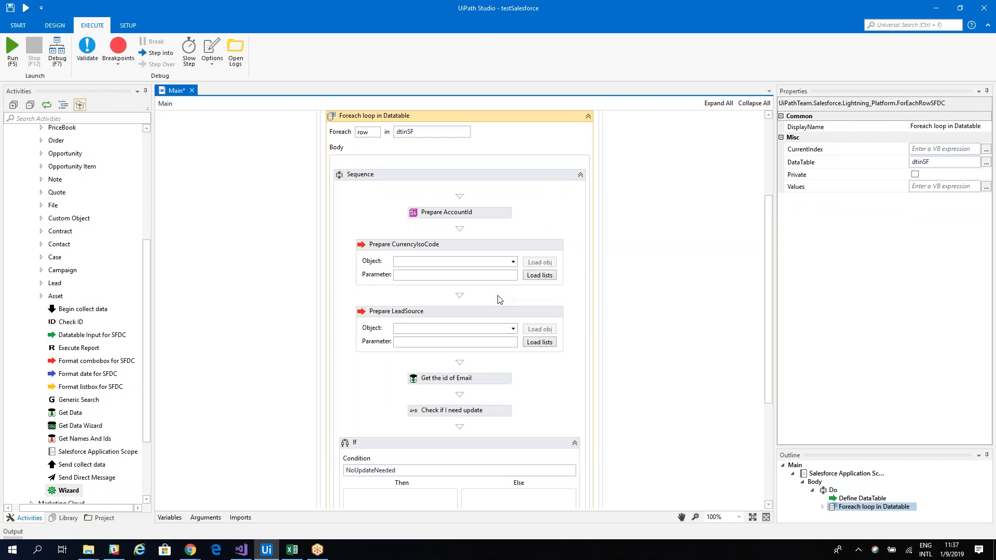
# Review the generated activities, contact parameter mappings and lead source labels expression
pyautogui.scroll(-3)
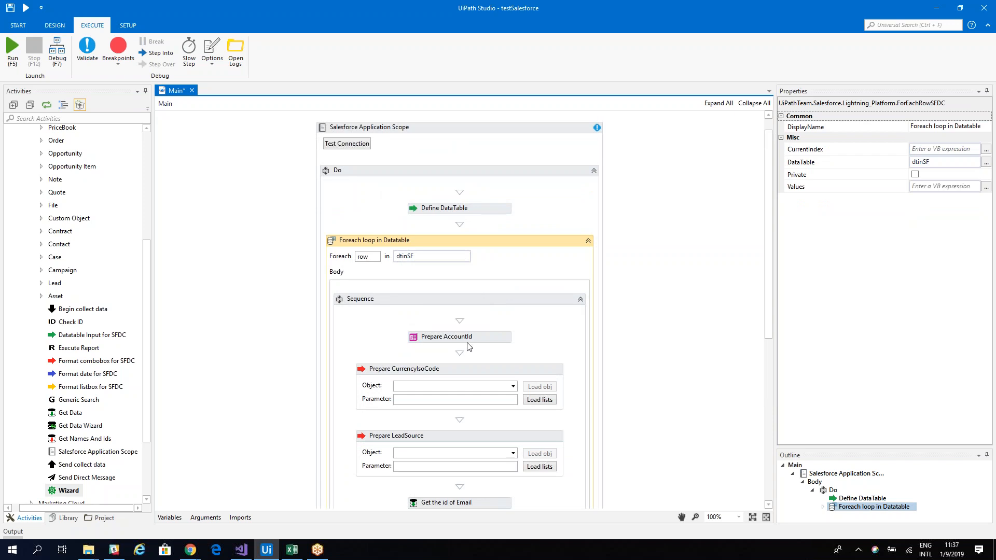
pyautogui.scroll(-3)
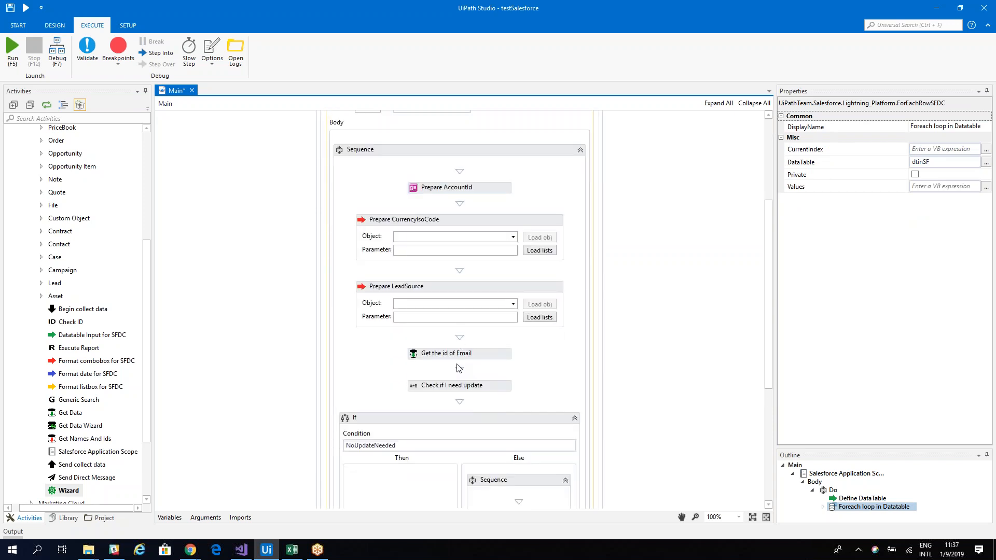
pyautogui.scroll(-3)
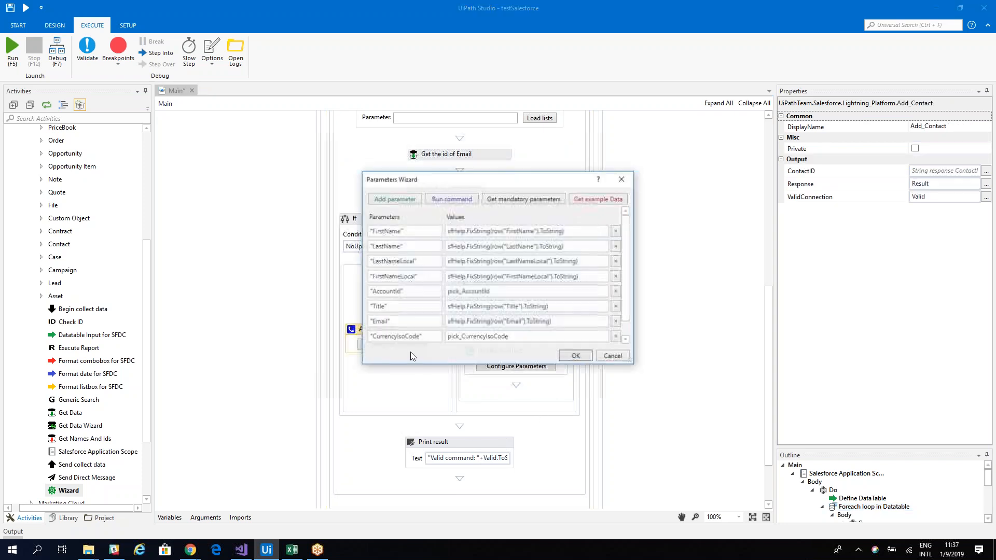
pyautogui.click(394, 198)
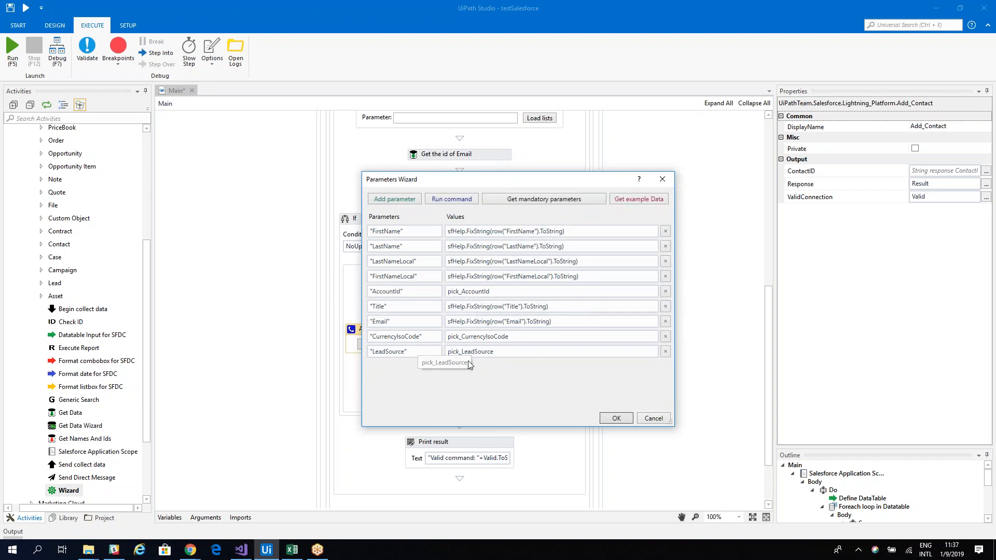
pyautogui.moveTo(405, 336)
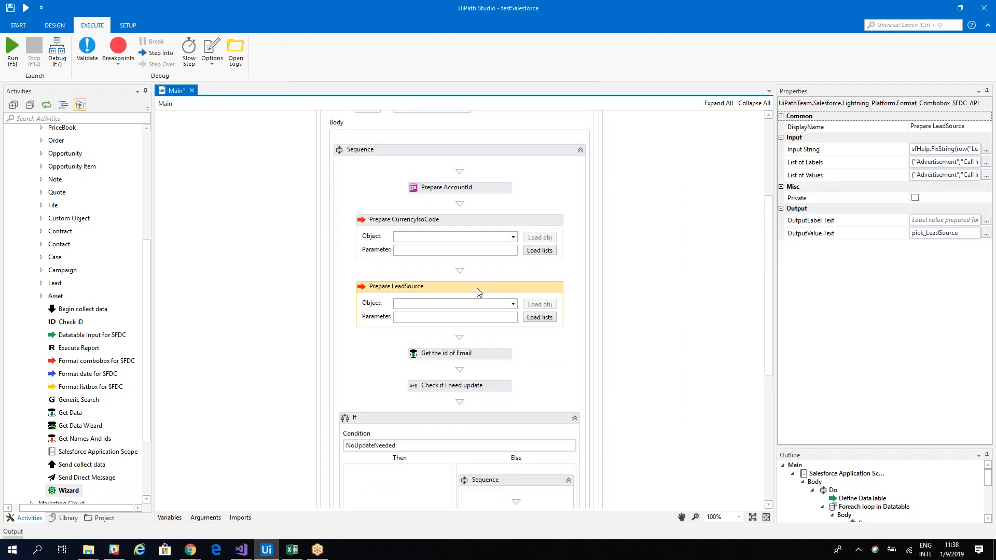
pyautogui.moveTo(976, 165)
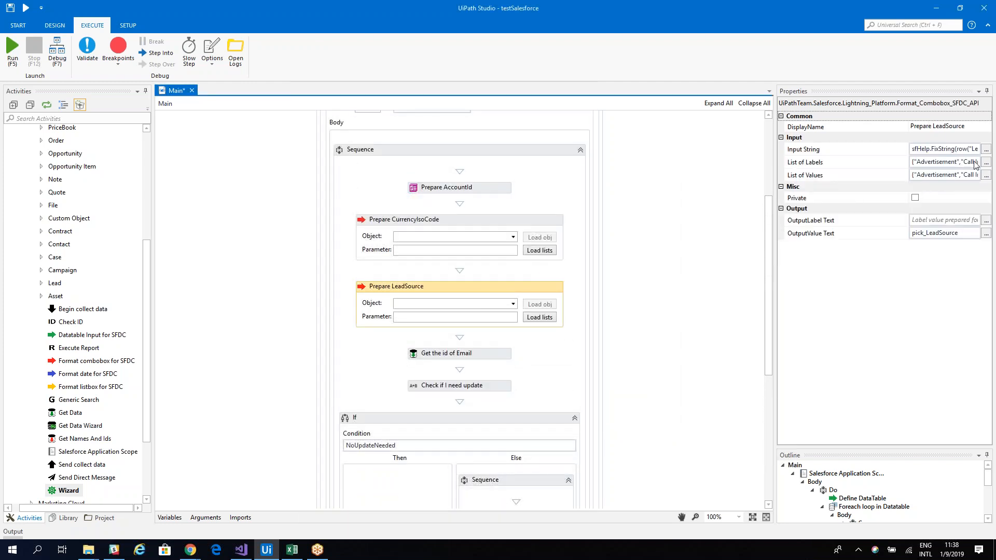
pyautogui.click(987, 162)
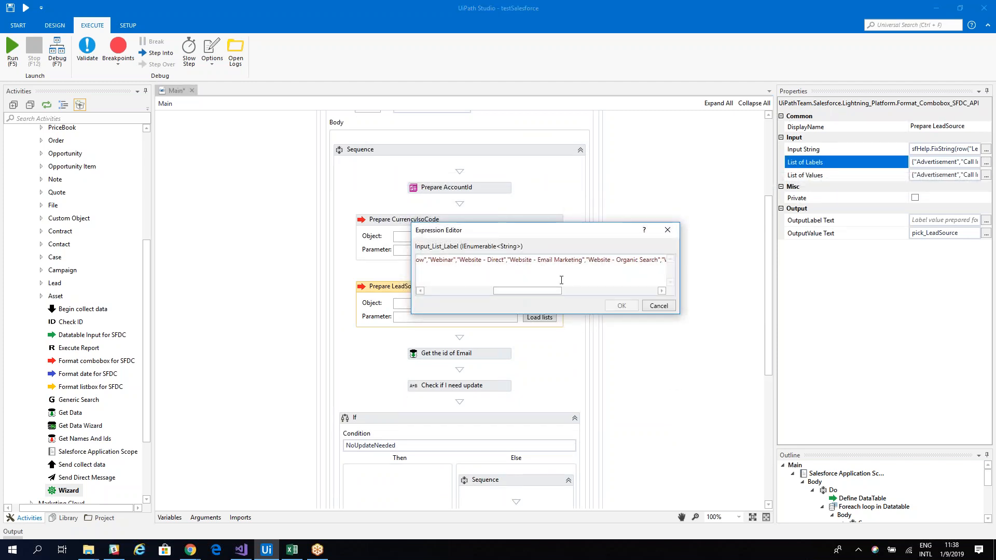
pyautogui.click(658, 306)
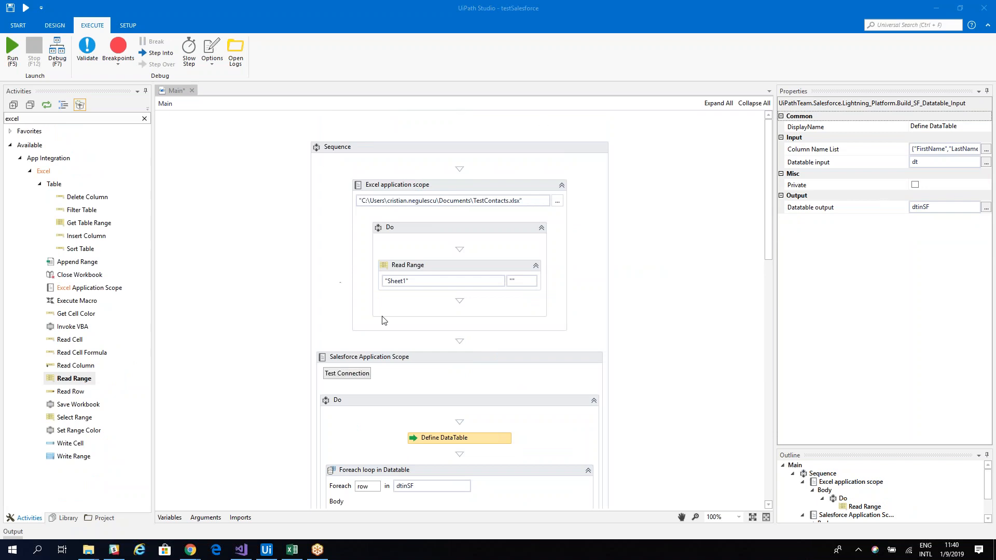
# Scroll through the finished Main workflow, then switch windows from the taskbar
pyautogui.scroll(-3)
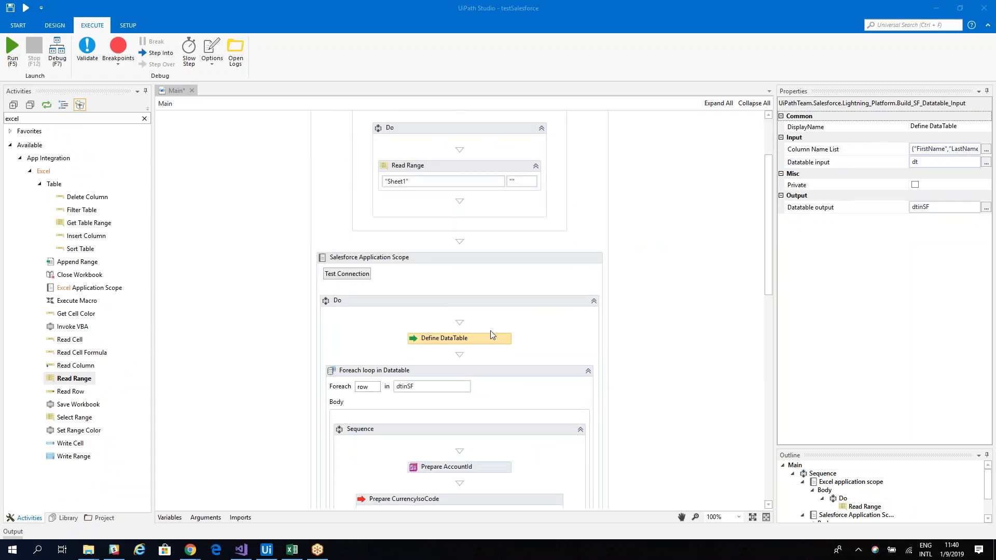
pyautogui.moveTo(379, 423)
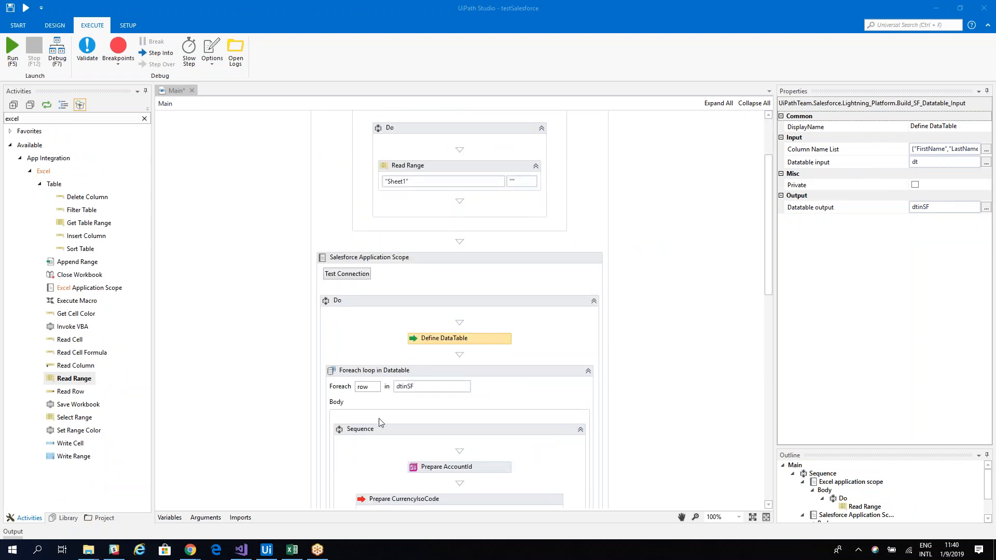
pyautogui.click(292, 550)
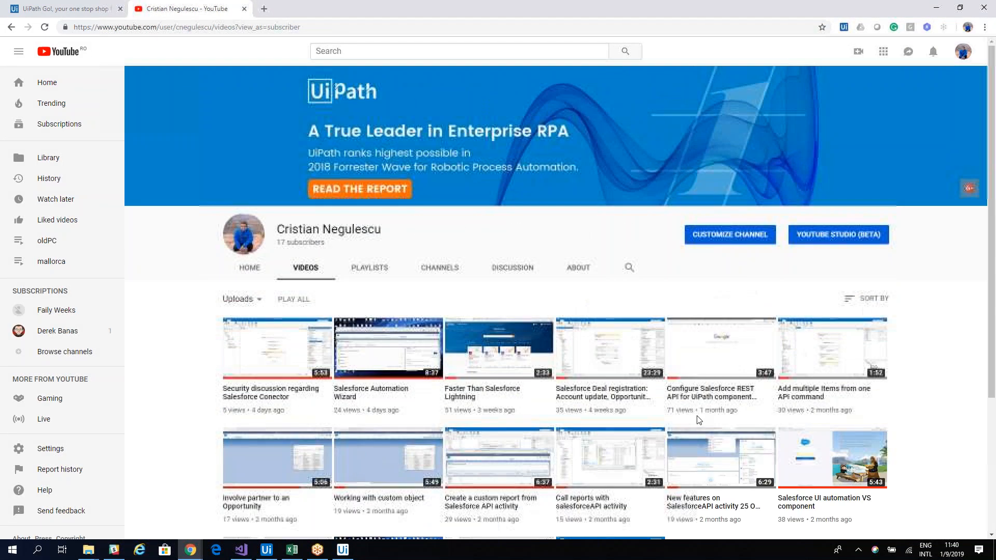
pyautogui.moveTo(499, 348)
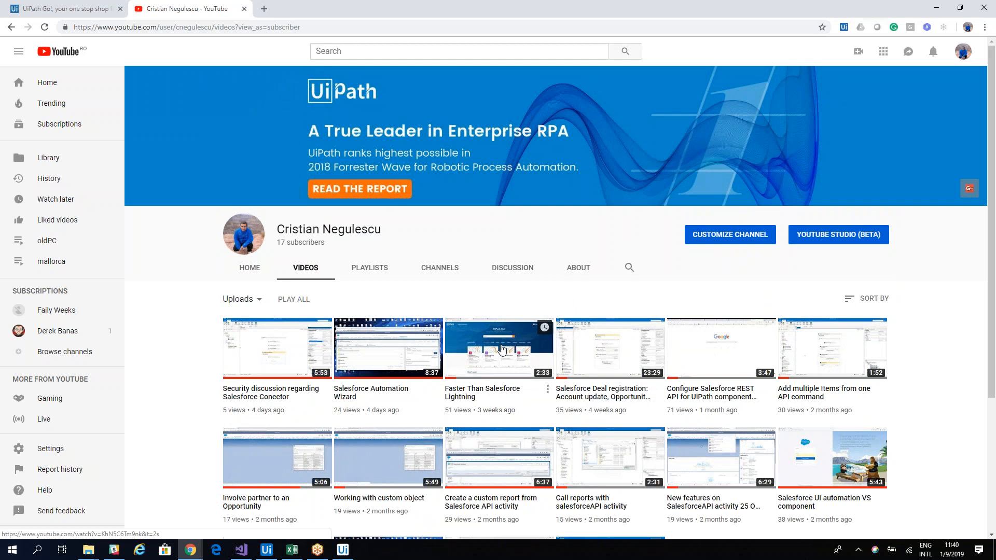
pyautogui.click(63, 8)
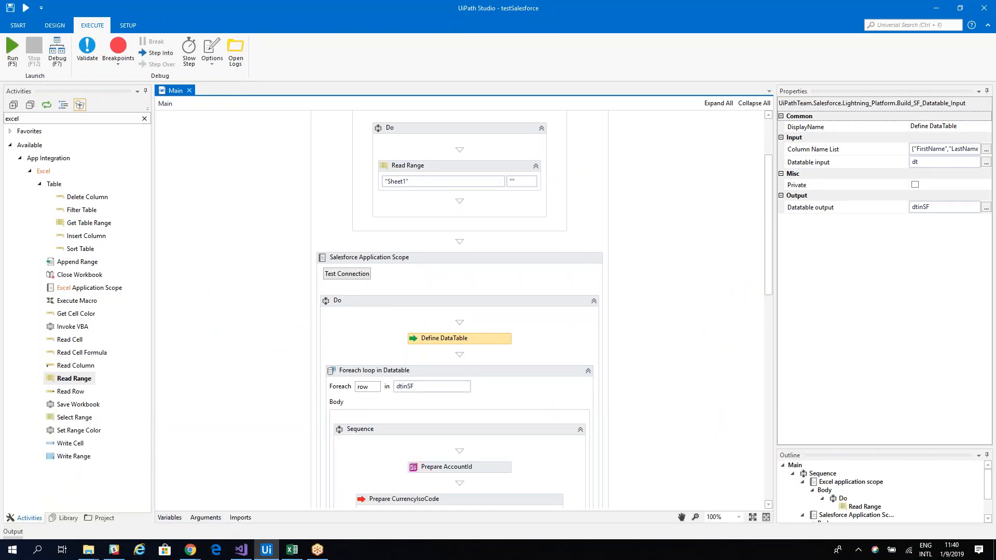
# Run the add-or-update contact workflow with Run (F5)
pyautogui.click(11, 531)
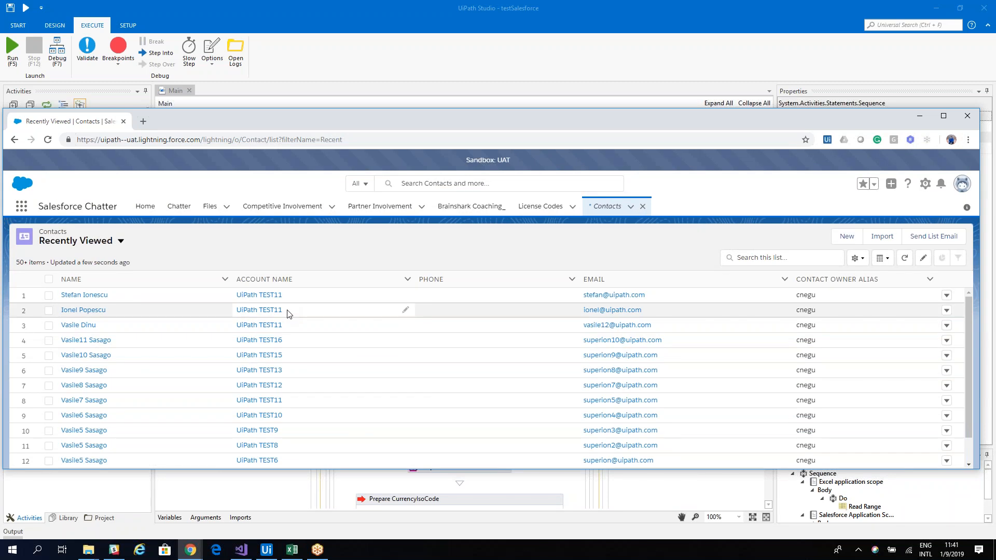
pyautogui.moveTo(259, 295)
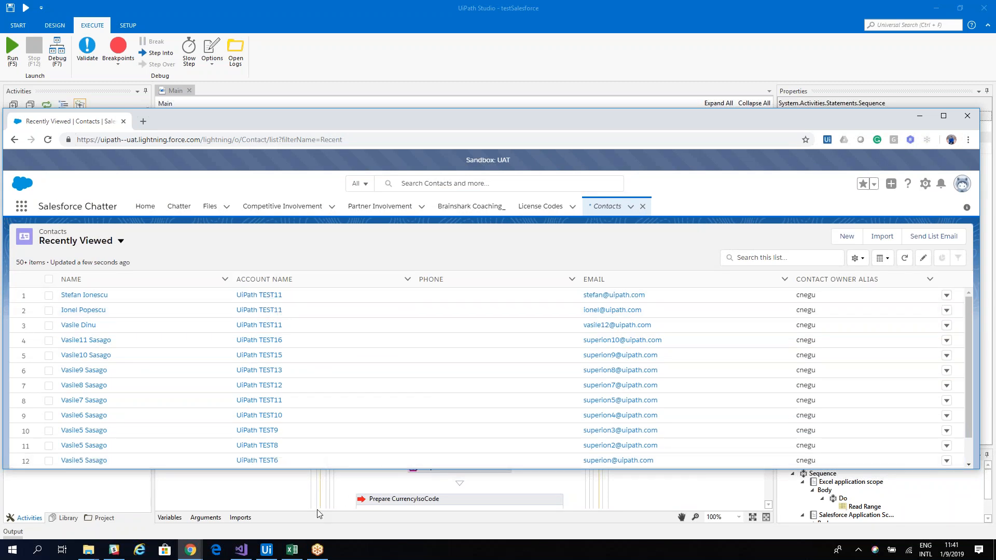
pyautogui.moveTo(190, 550)
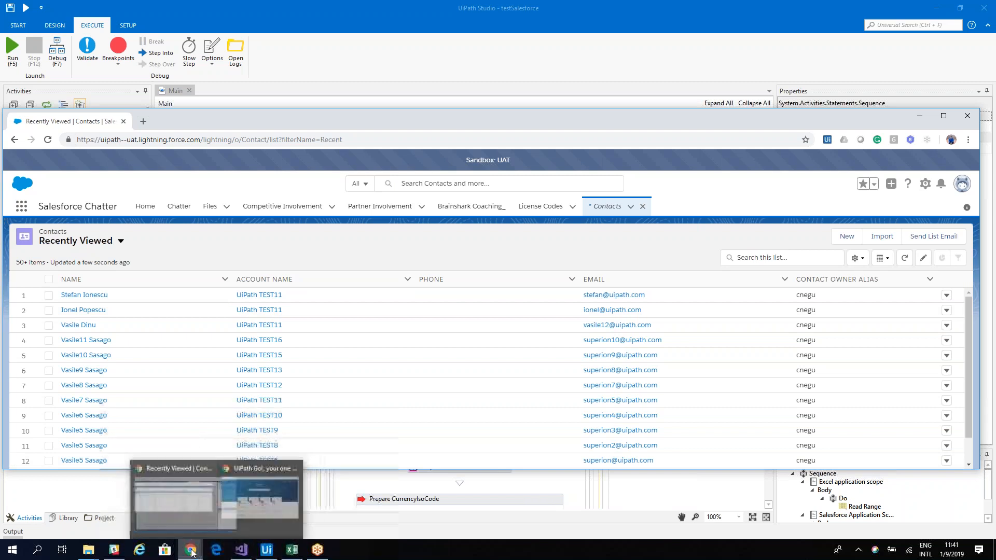